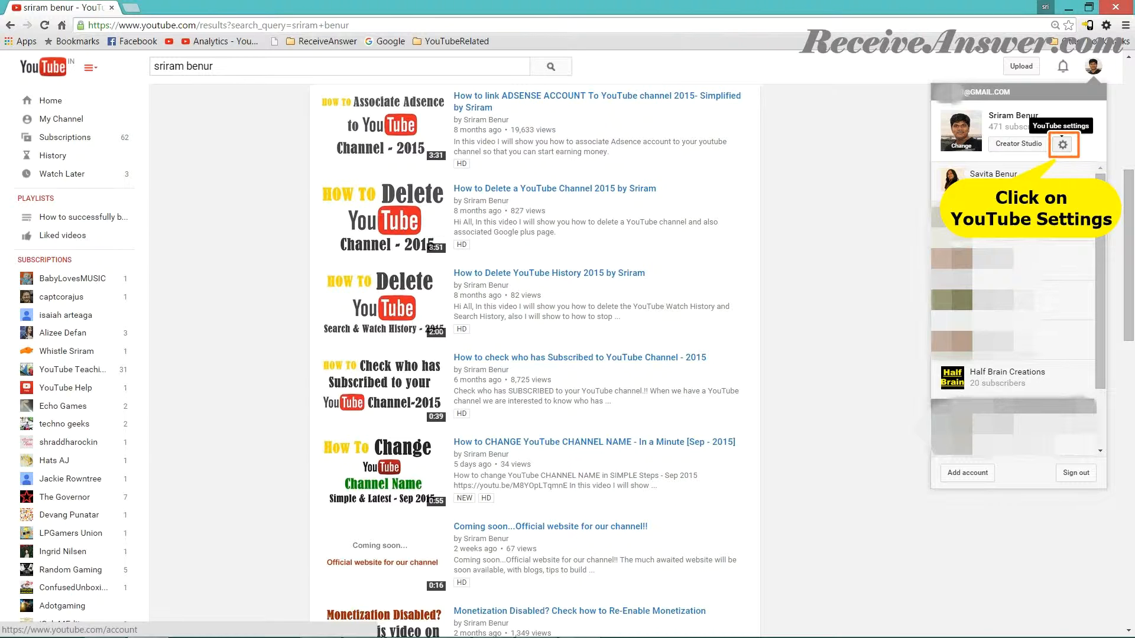
Open YouTube's account settings Overview page from the gear icon.
click(1062, 145)
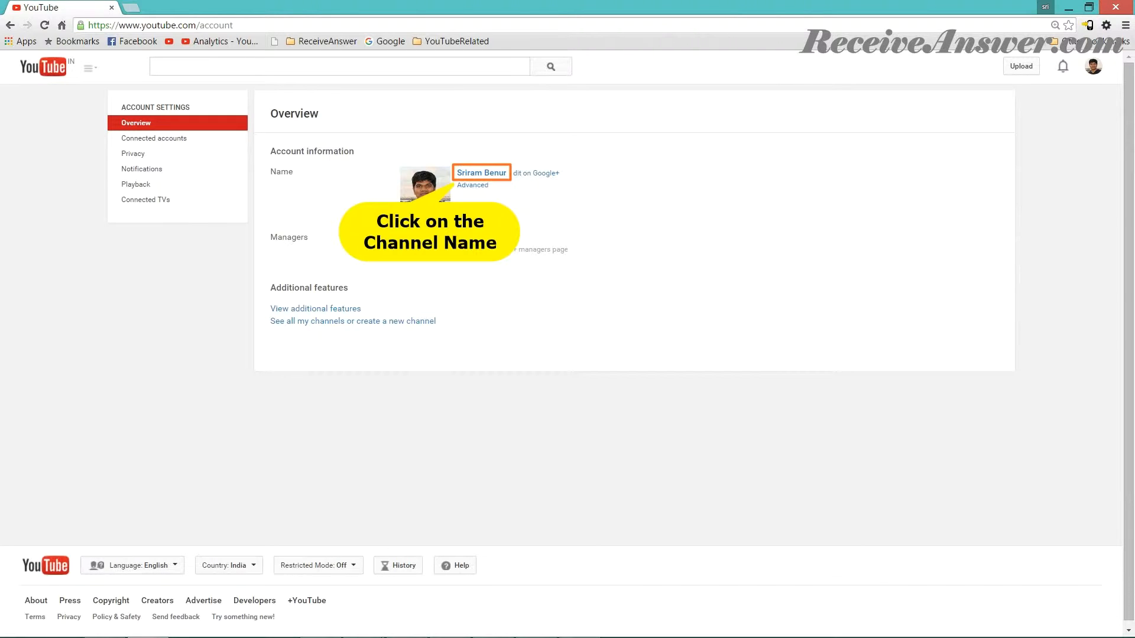
Go to the channel's own home page via the channel name link.
click(481, 172)
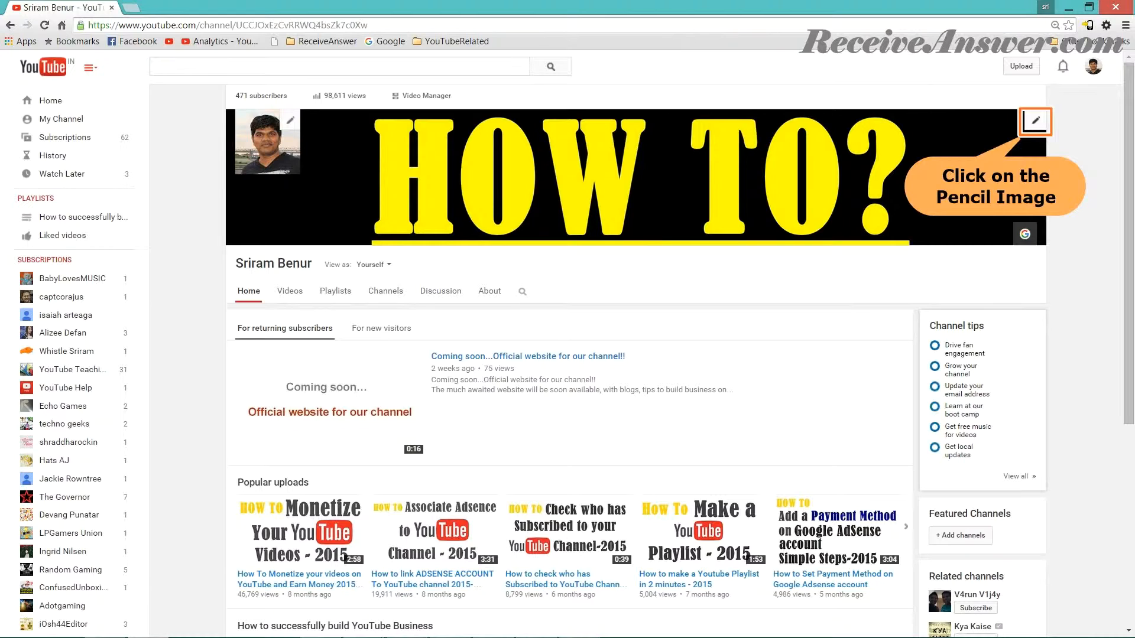
Start editing the channel's links from the channel art pencil menu.
click(1034, 121)
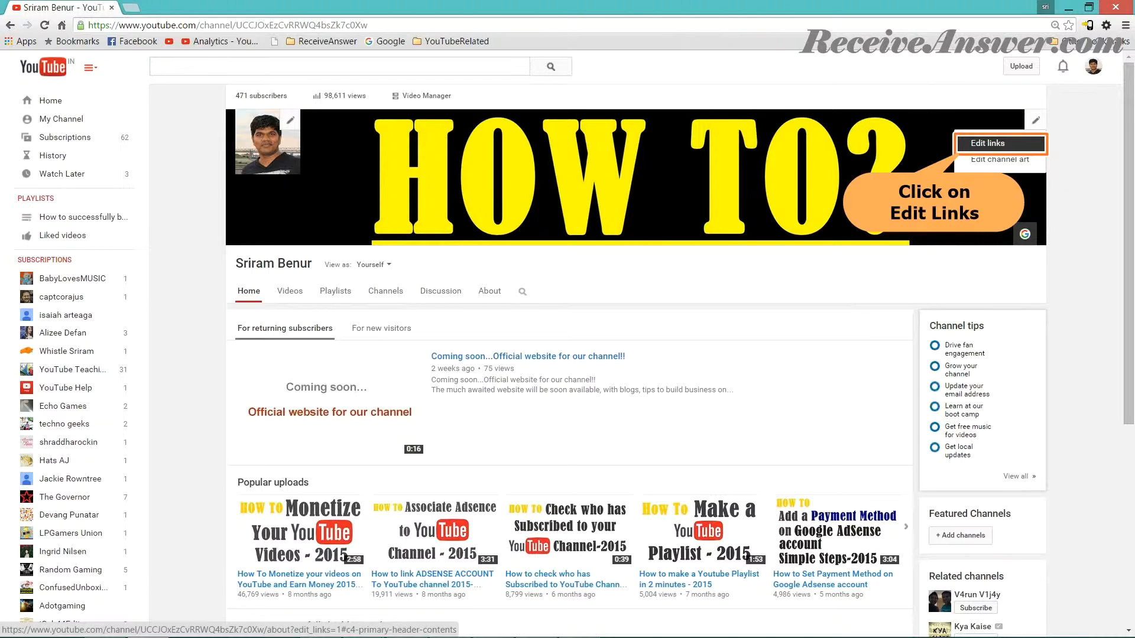
click(975, 143)
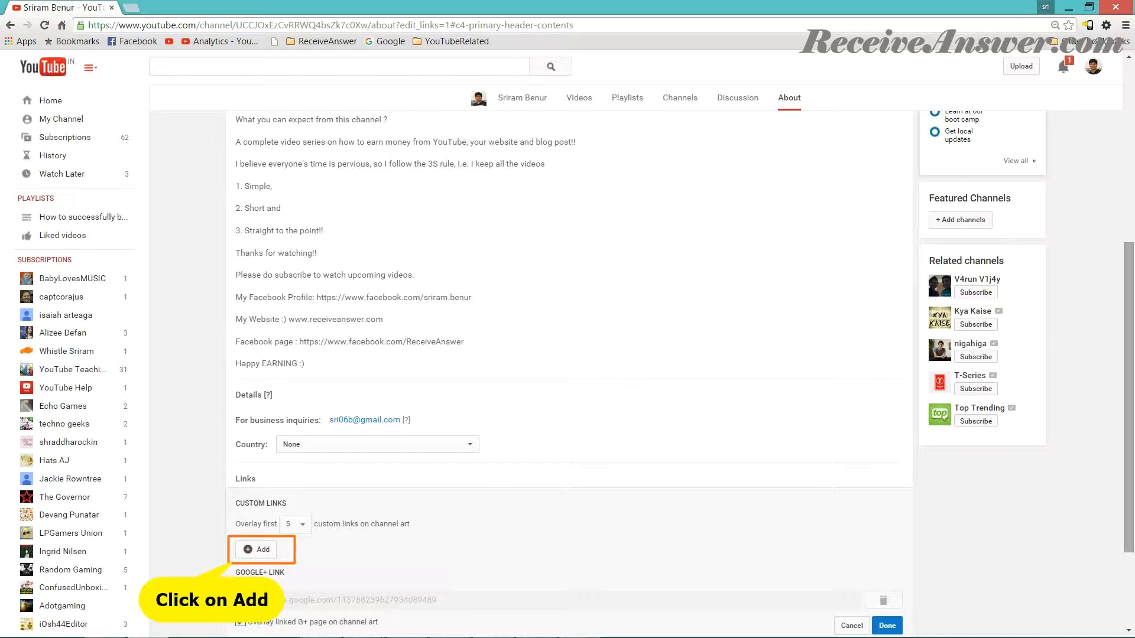
click(257, 550)
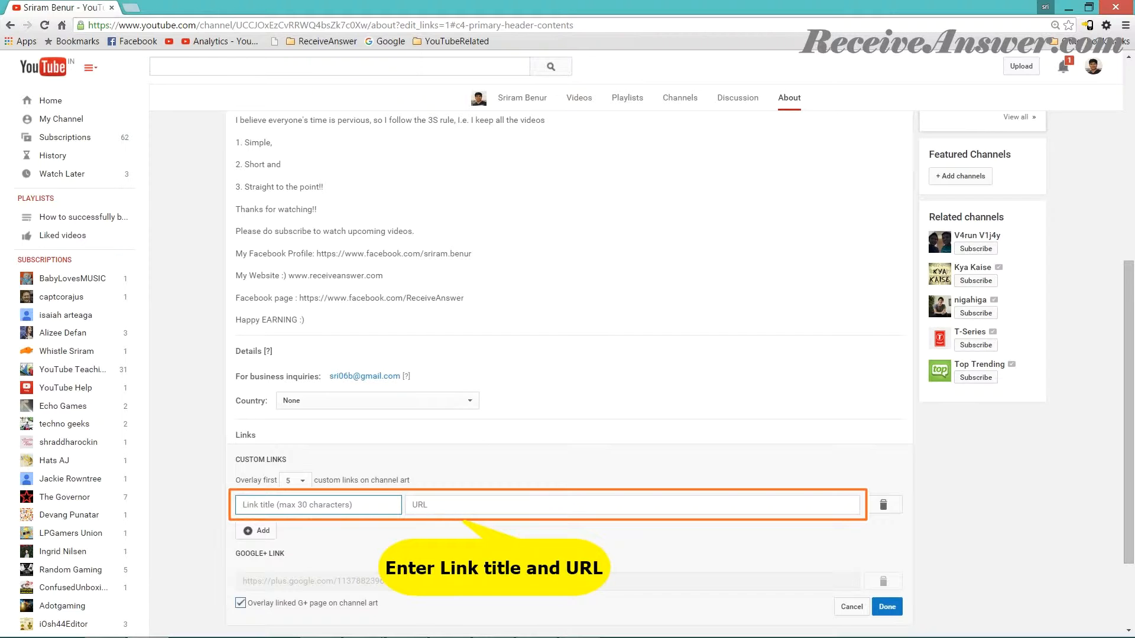
text(Facebook Page)
click(632, 505)
text(https://www.facebook.com/ReceiveAnswer)
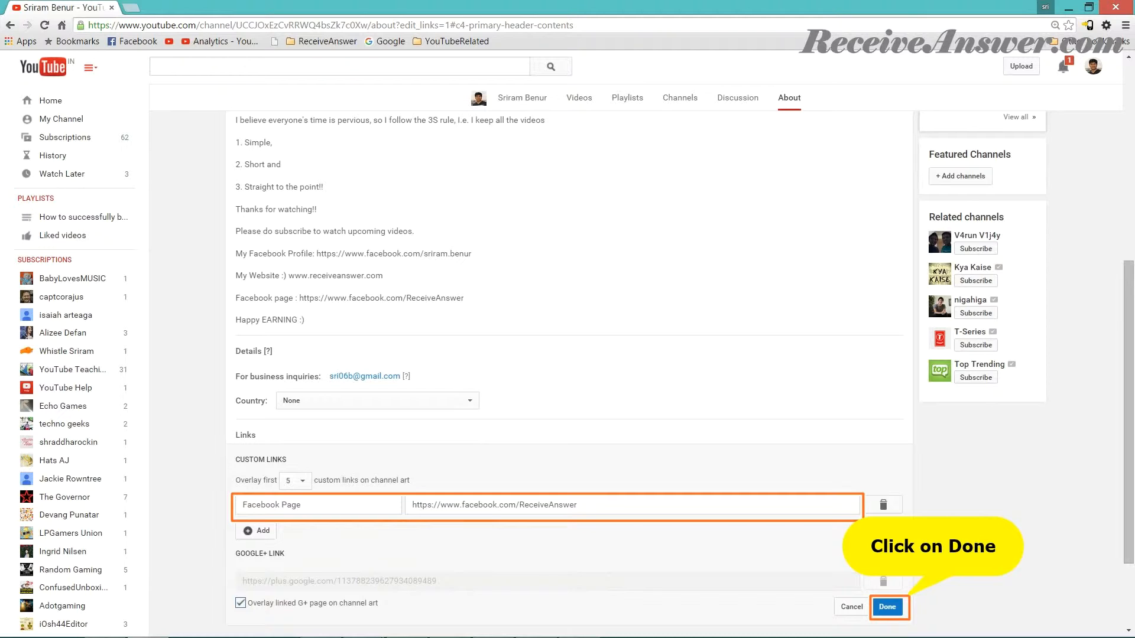
click(887, 607)
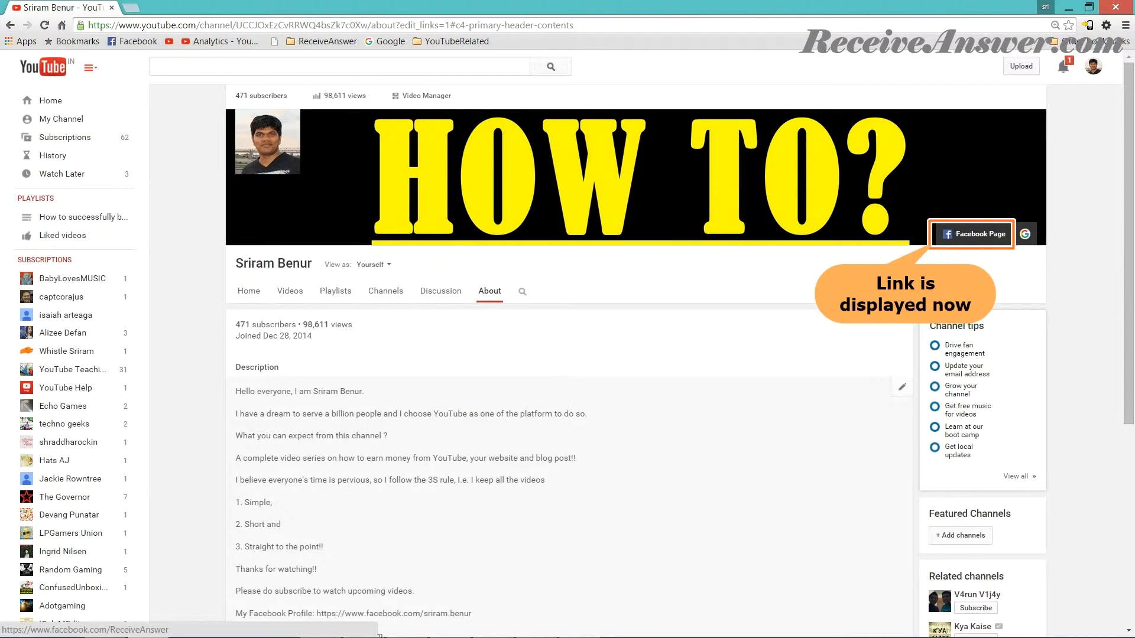